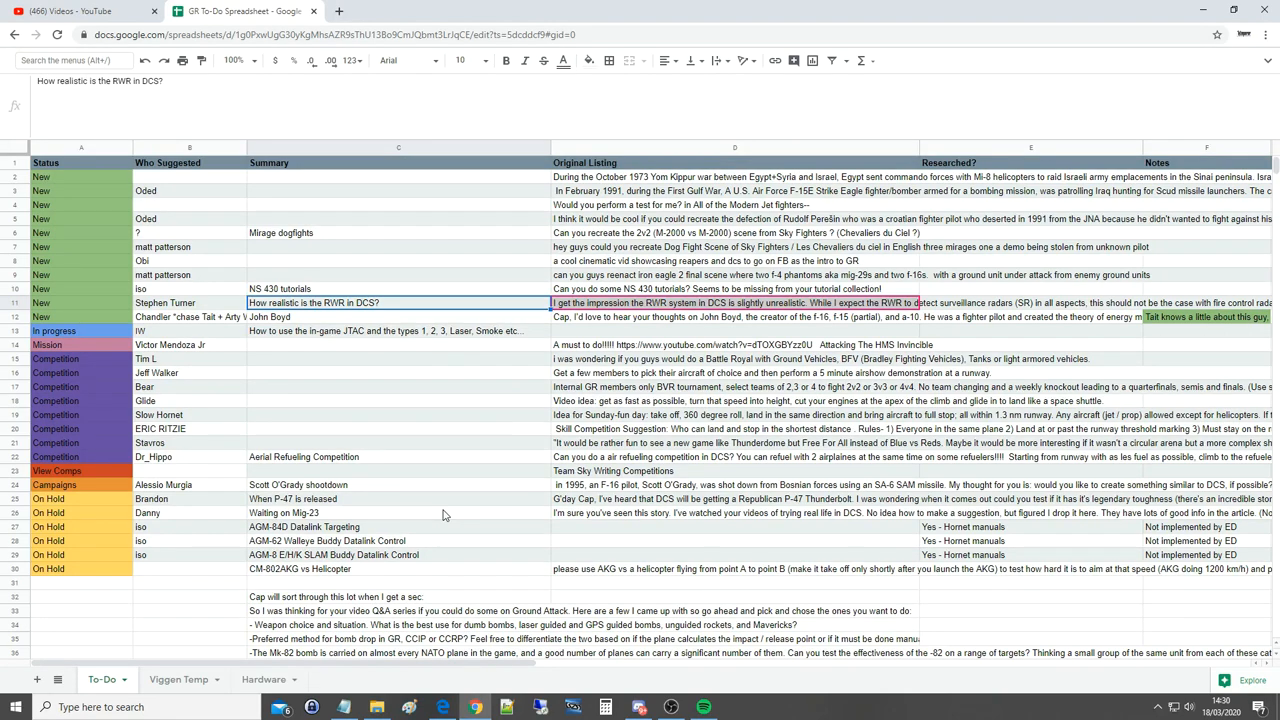
Step: Select cell D11 to read the full RWR realism question in the formula bar
{"action": "left_click", "coordinate": [189, 302]}
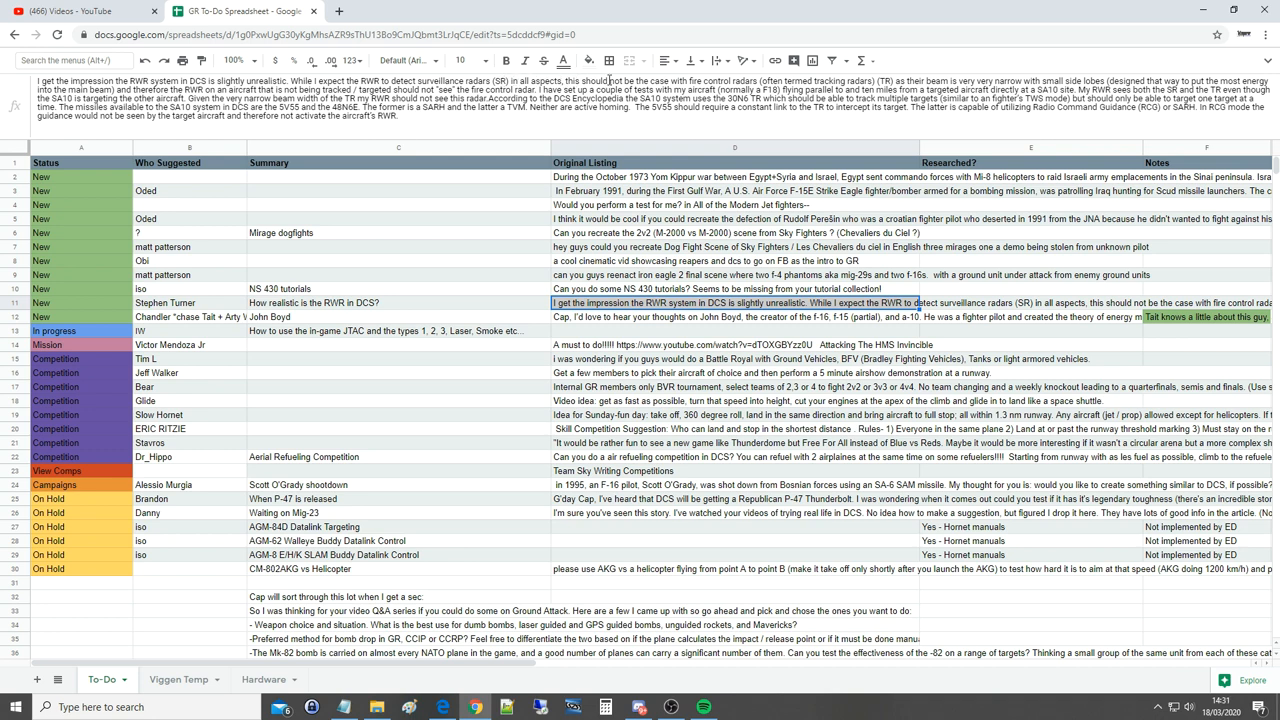
{"action": "mouse_move", "coordinate": [768, 81]}
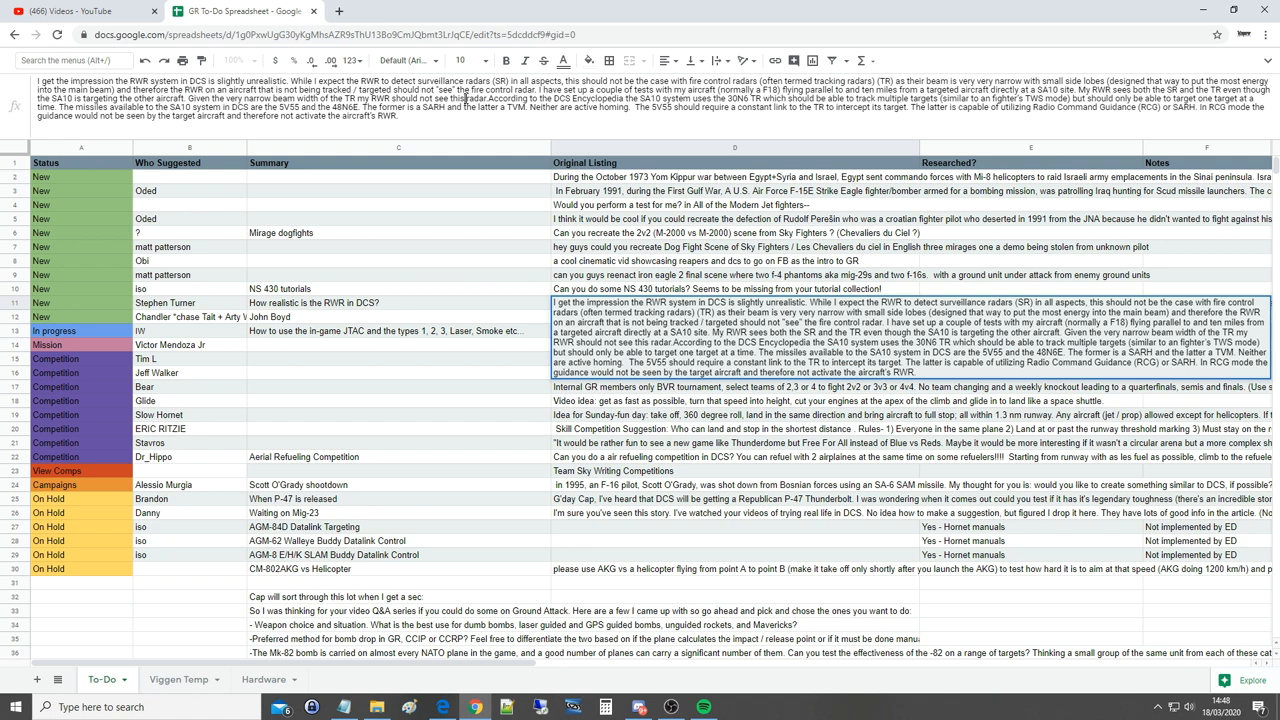
{"action": "mouse_move", "coordinate": [753, 108]}
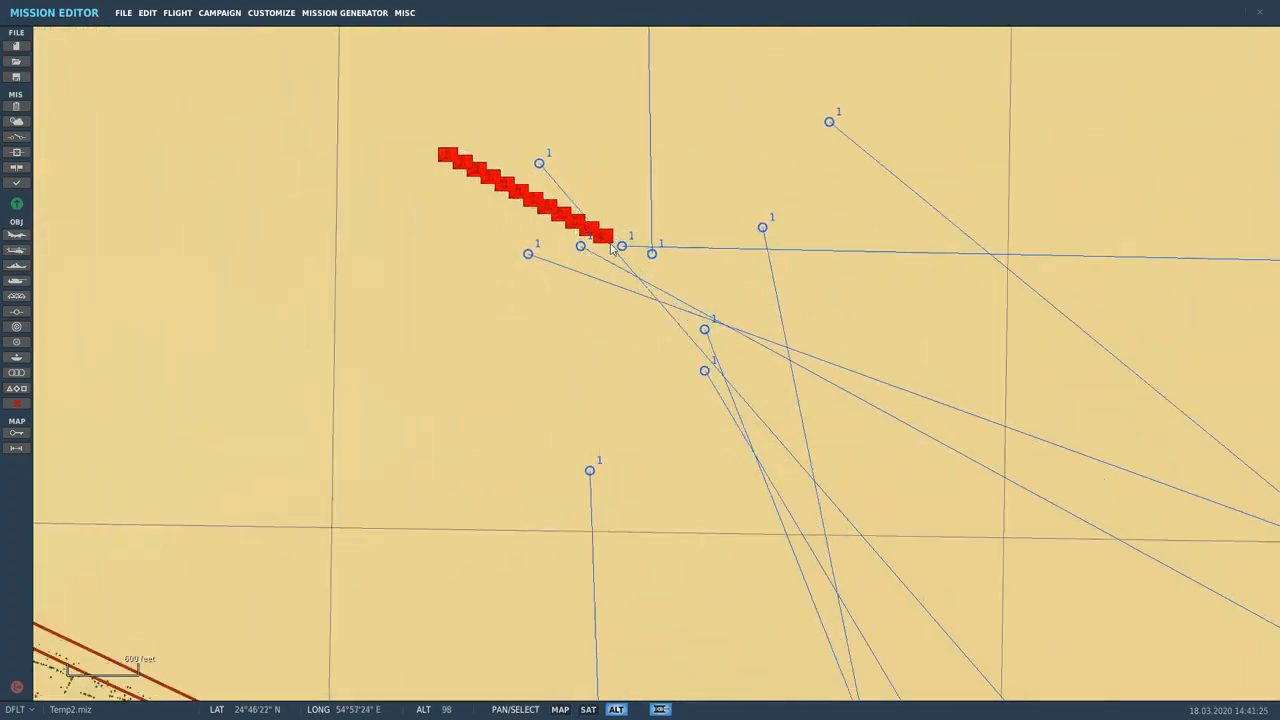
Step: Select the SA-2 Fan Song group, review its properties, and zoom out to the F/A-18 ring
{"action": "left_click", "coordinate": [607, 237]}
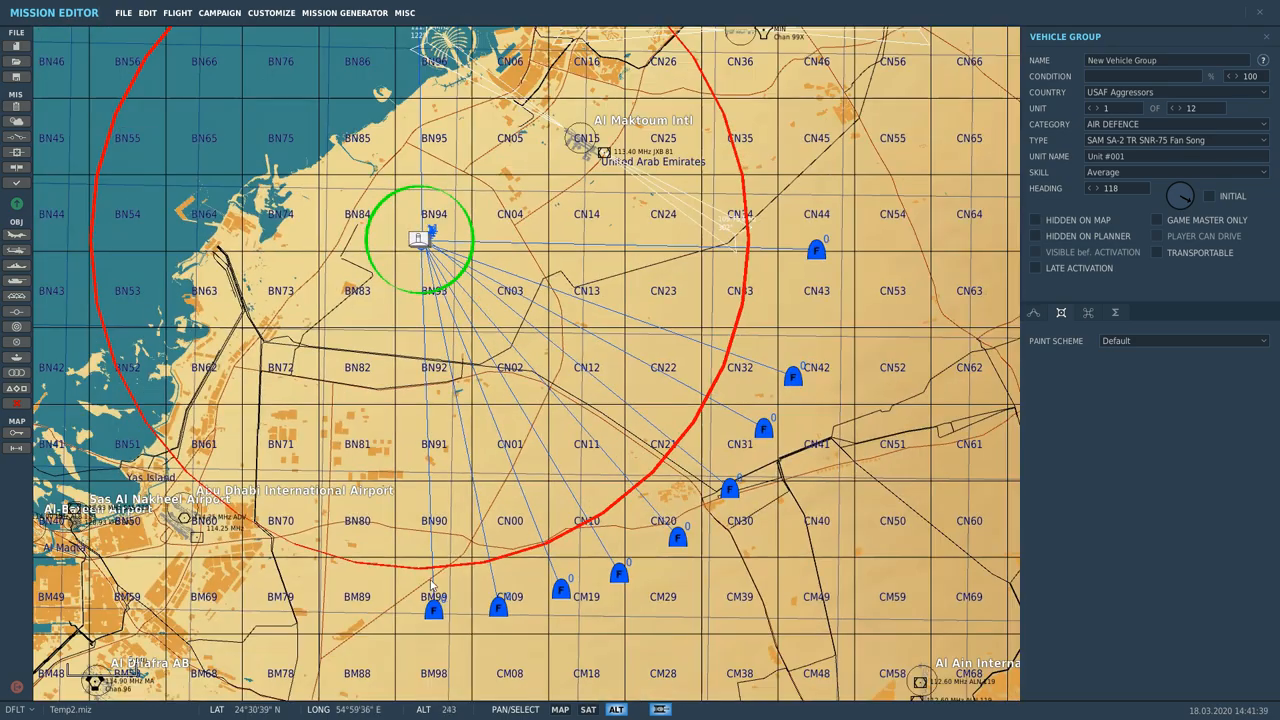
{"action": "left_click", "coordinate": [433, 605]}
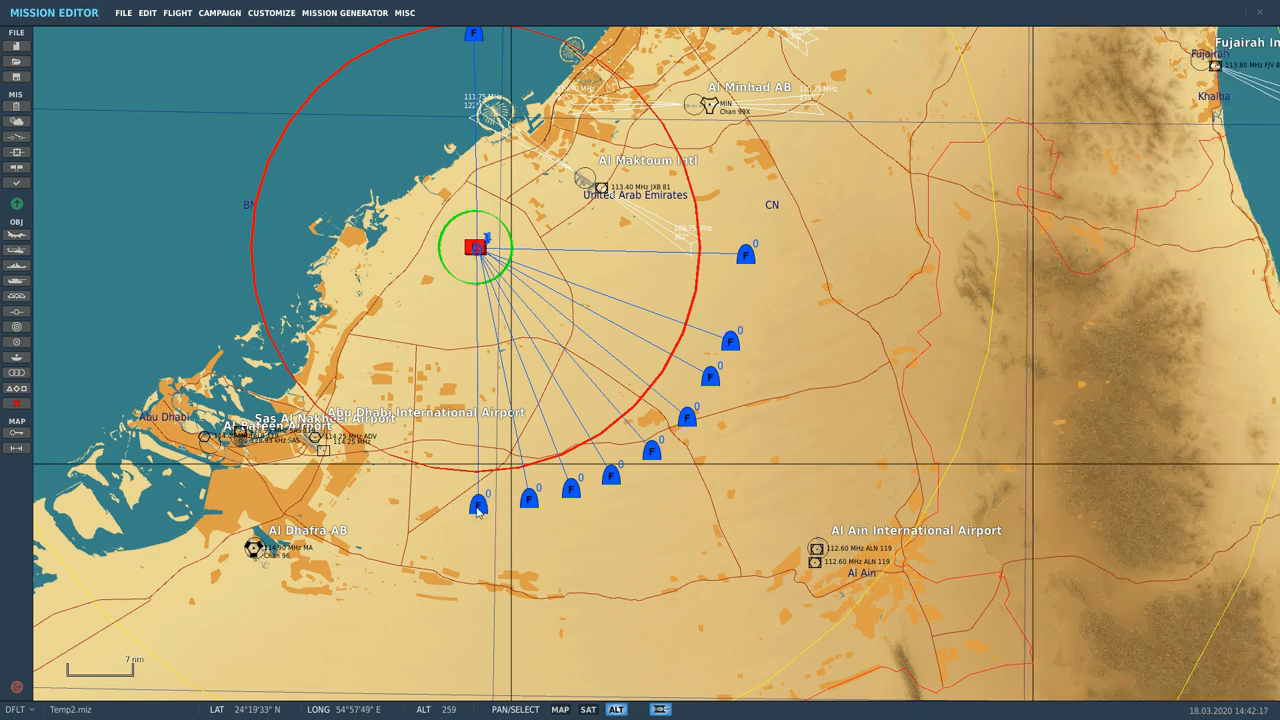
Step: Open the F/A-18C Lot 20 group east of the SAM site, showing its CAP task and route
{"action": "left_click", "coordinate": [475, 248]}
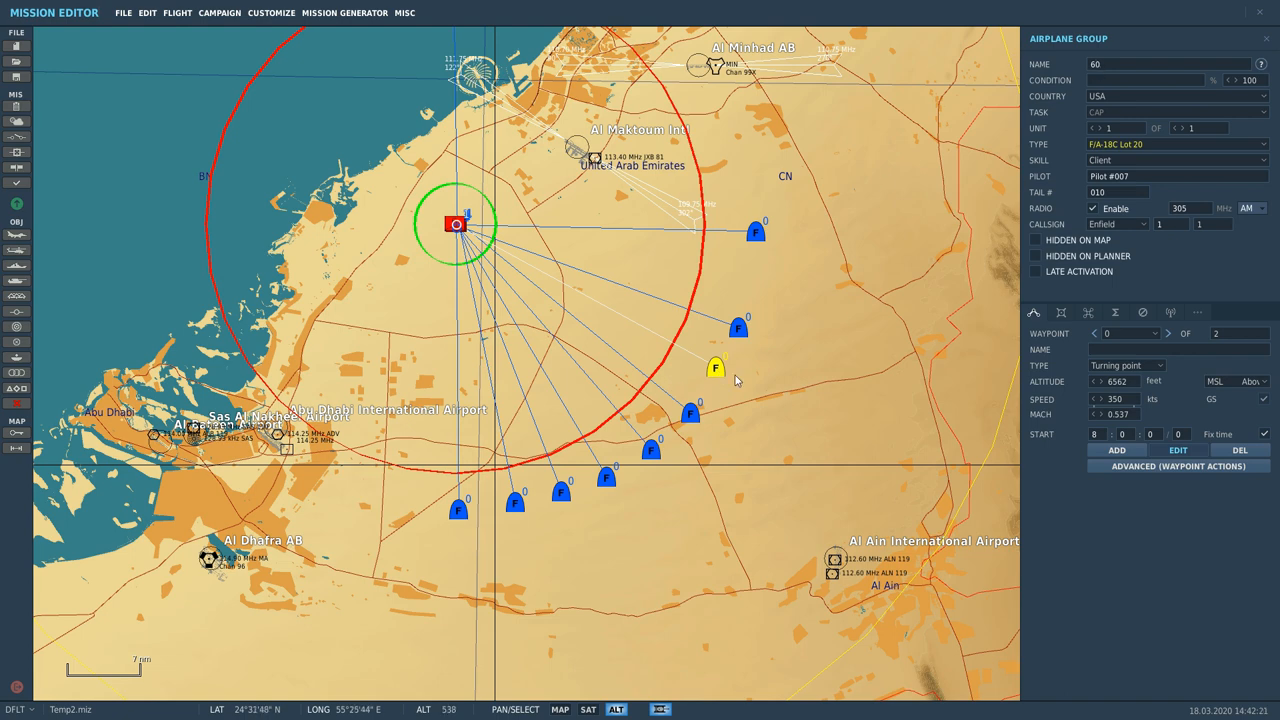
{"action": "mouse_move", "coordinate": [715, 373]}
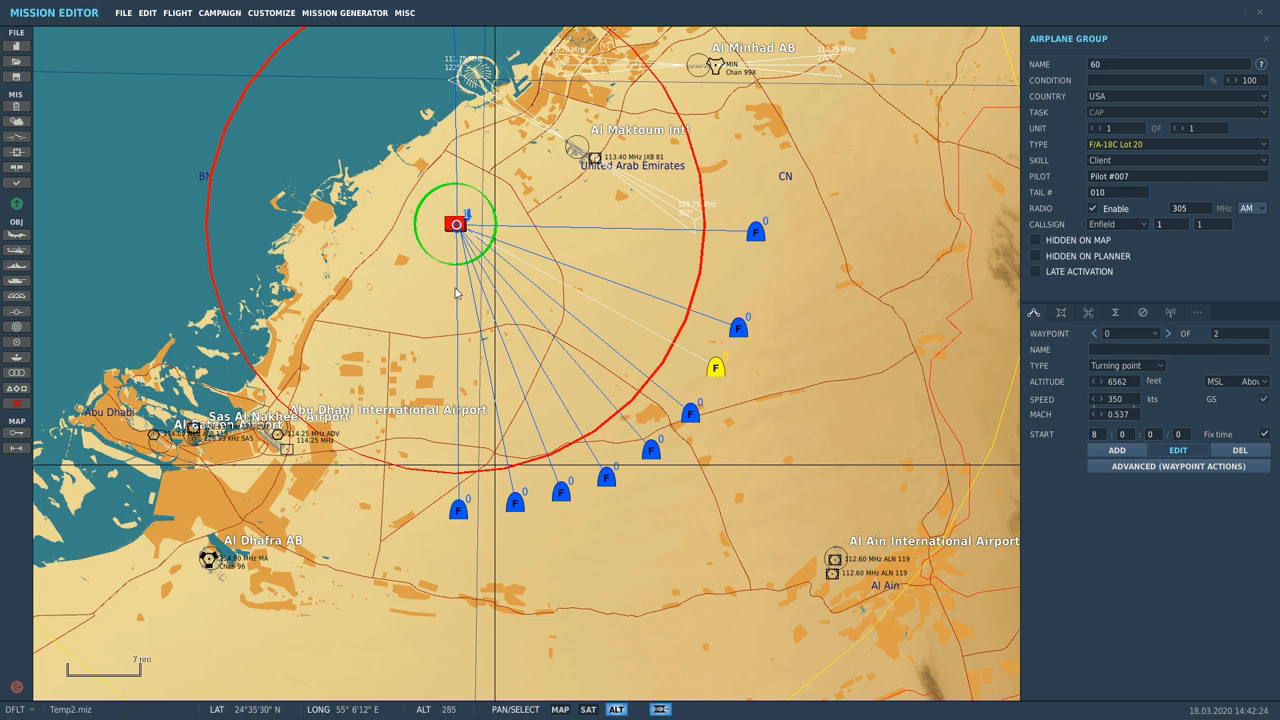
{"action": "mouse_move", "coordinate": [456, 237]}
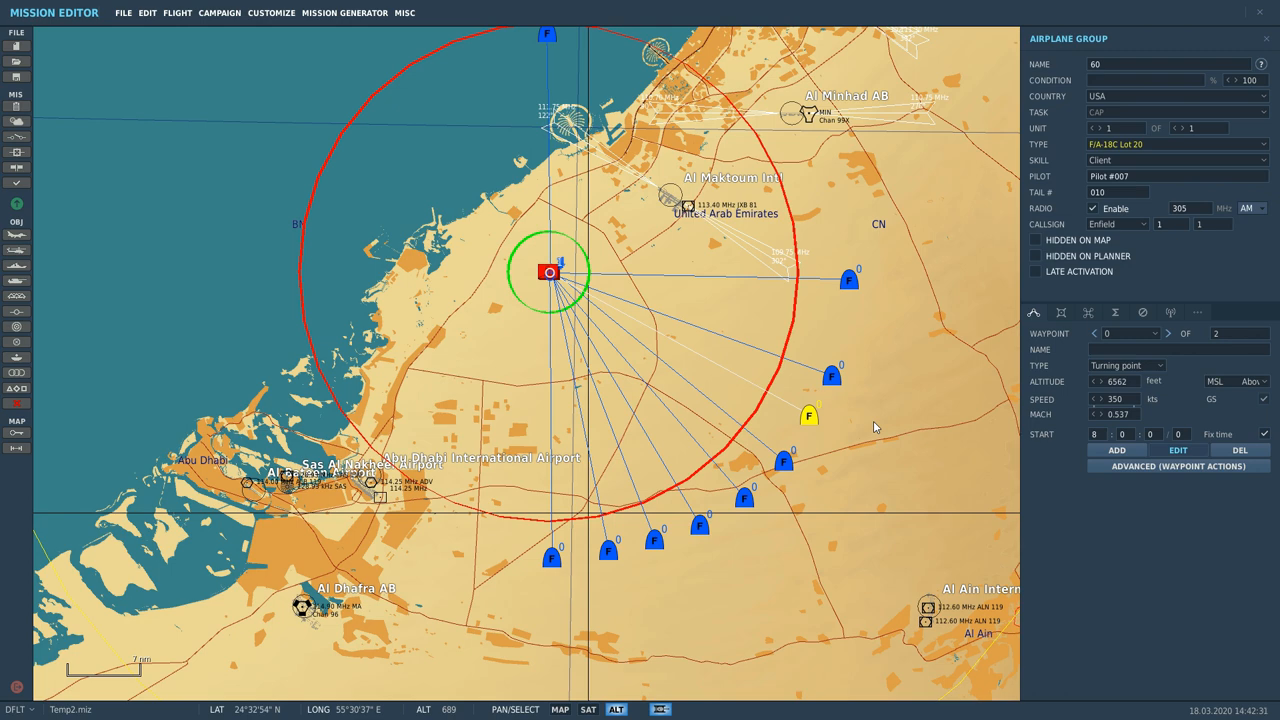
{"action": "mouse_move", "coordinate": [470, 598]}
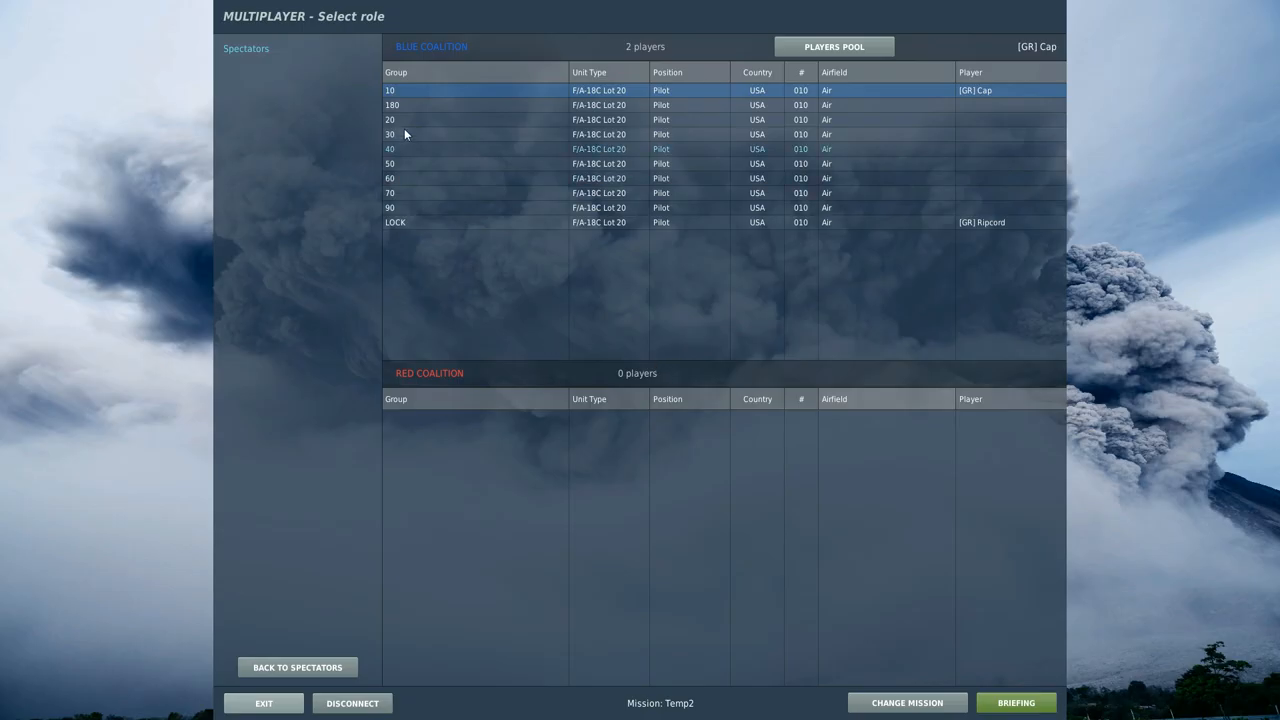
Step: Take the group 20 F/A-18C slot, review the briefing, fly, and reopen the briefing
{"action": "left_click", "coordinate": [1015, 702]}
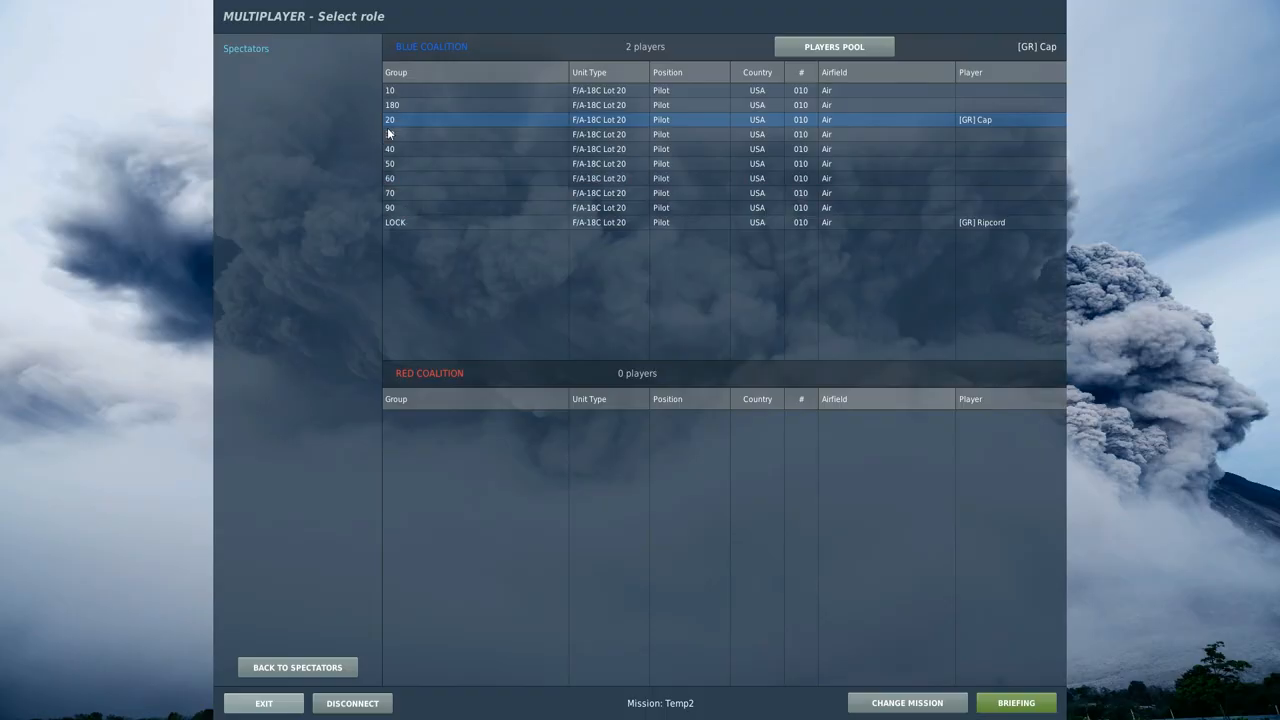
{"action": "left_click", "coordinate": [1015, 702]}
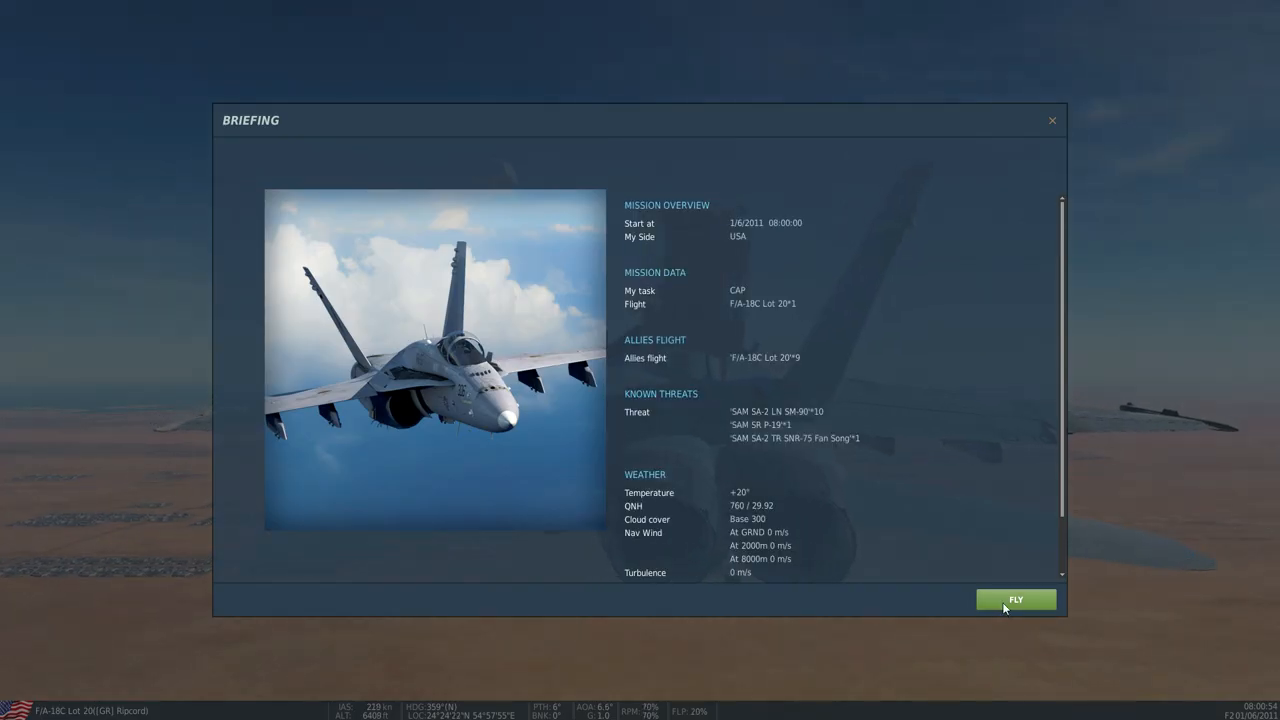
{"action": "left_click", "coordinate": [1015, 599]}
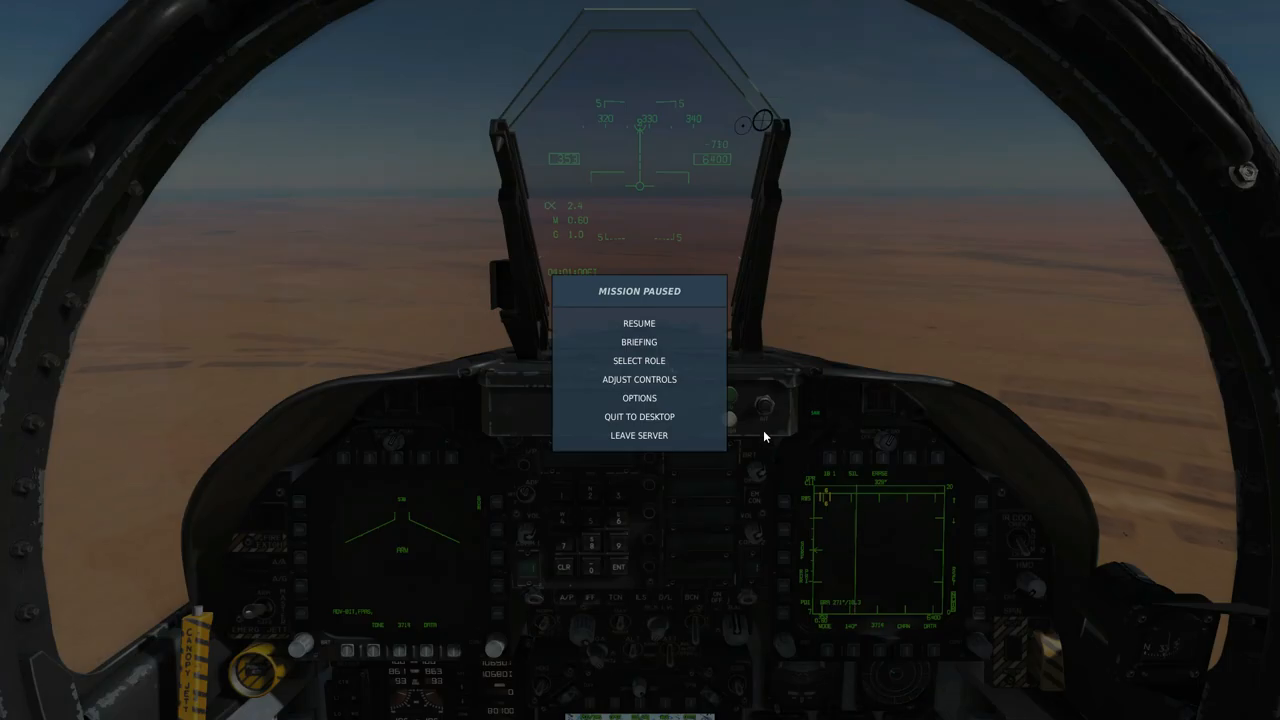
{"action": "left_click", "coordinate": [639, 360]}
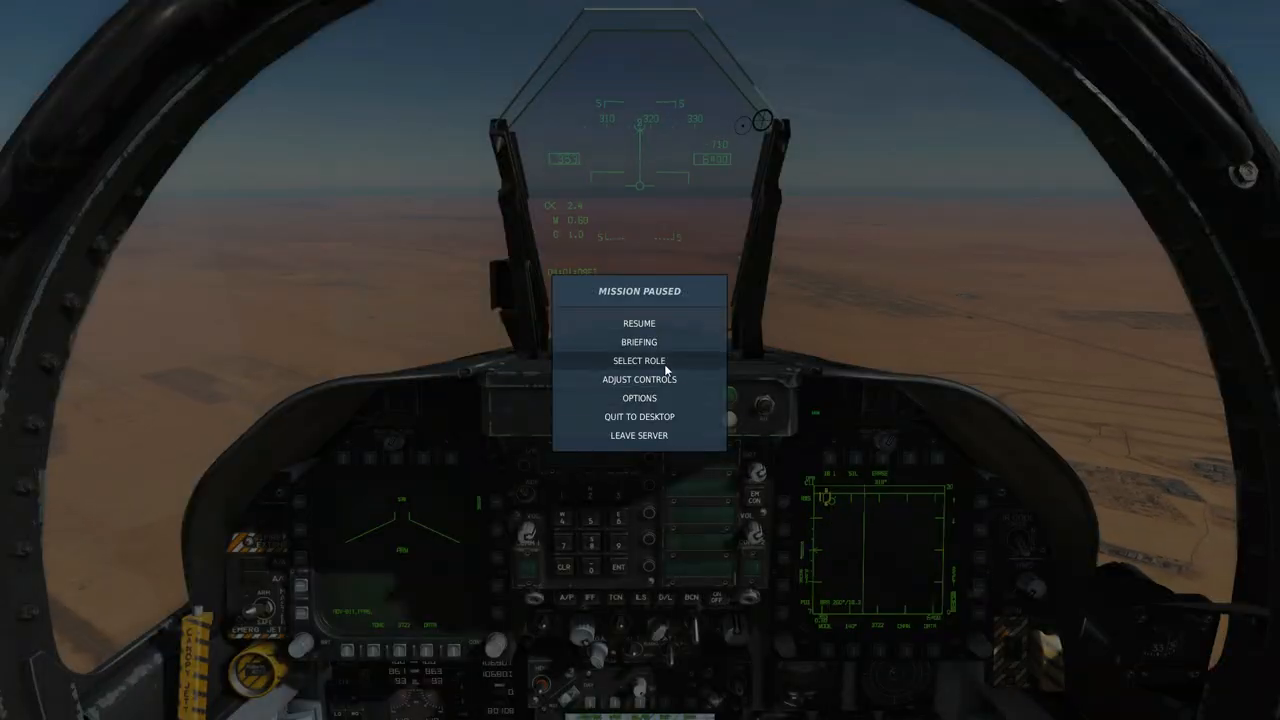
{"action": "left_click", "coordinate": [639, 342]}
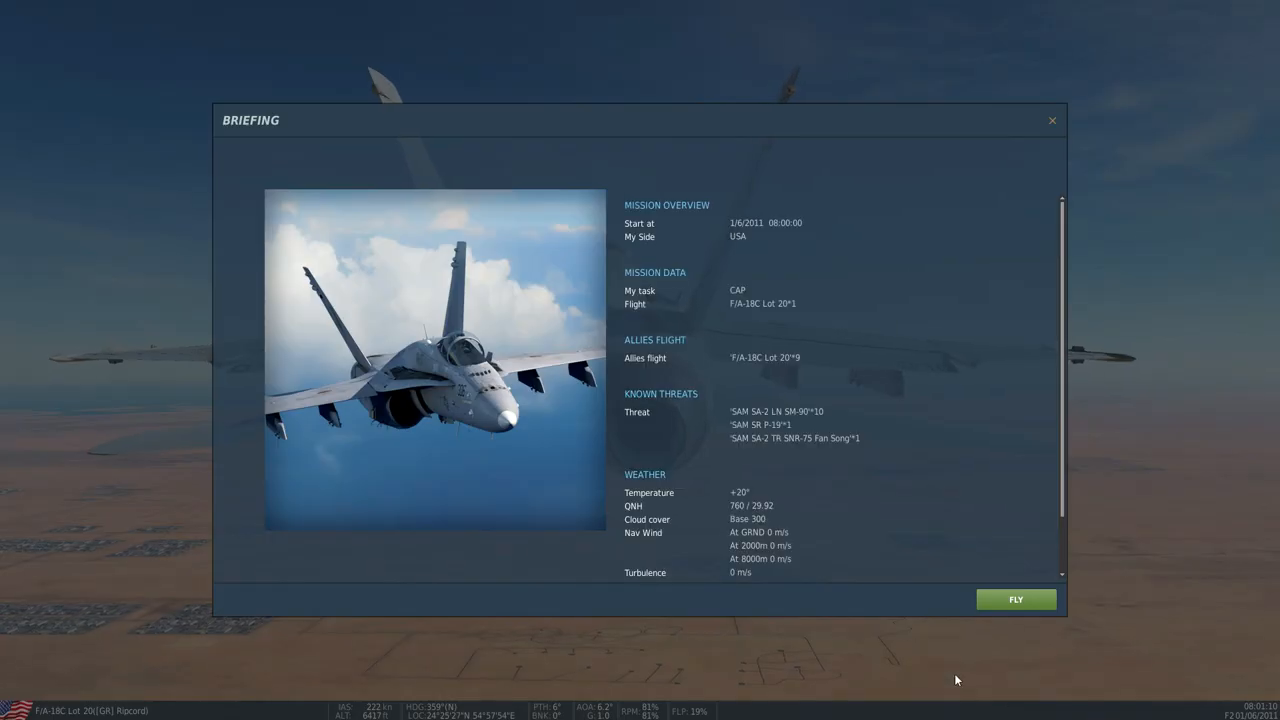
{"action": "left_click", "coordinate": [1015, 599]}
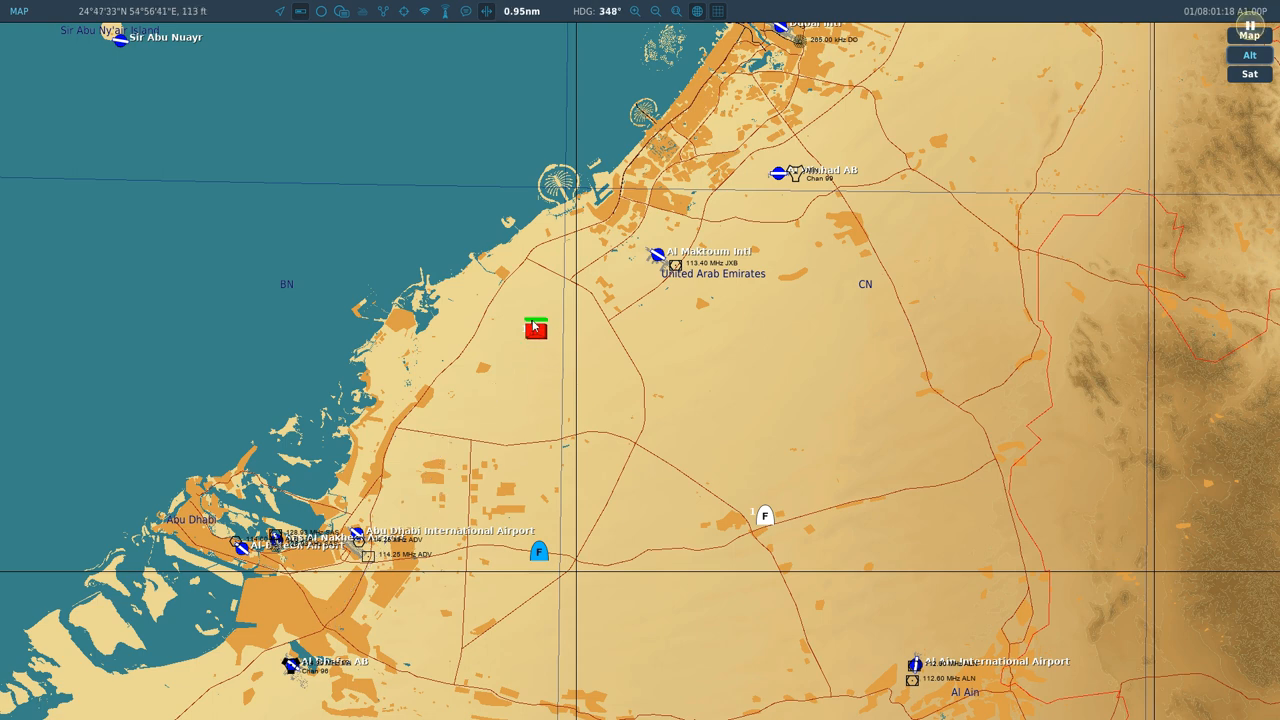
Step: Ruler-measure about 24.5 nm south from the SA-2 site to a friendly flight marker
{"action": "left_click_drag", "start_coordinate": [535, 335], "coordinate": [547, 600]}
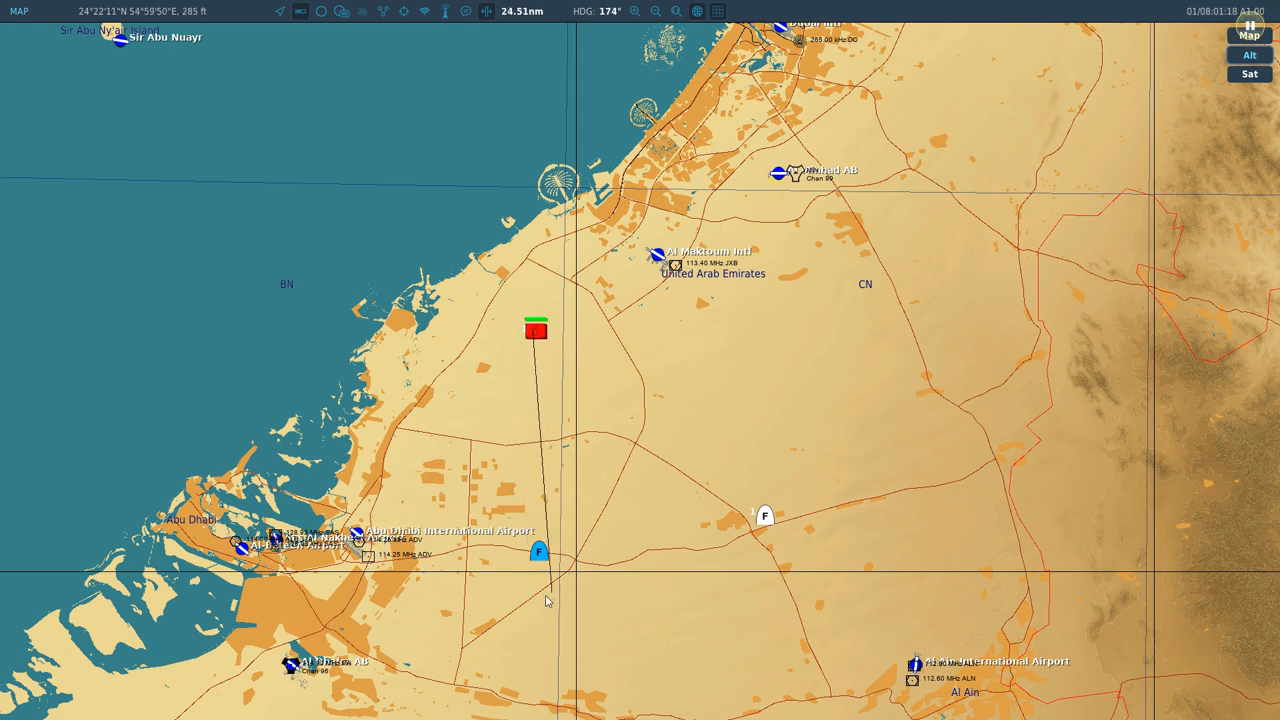